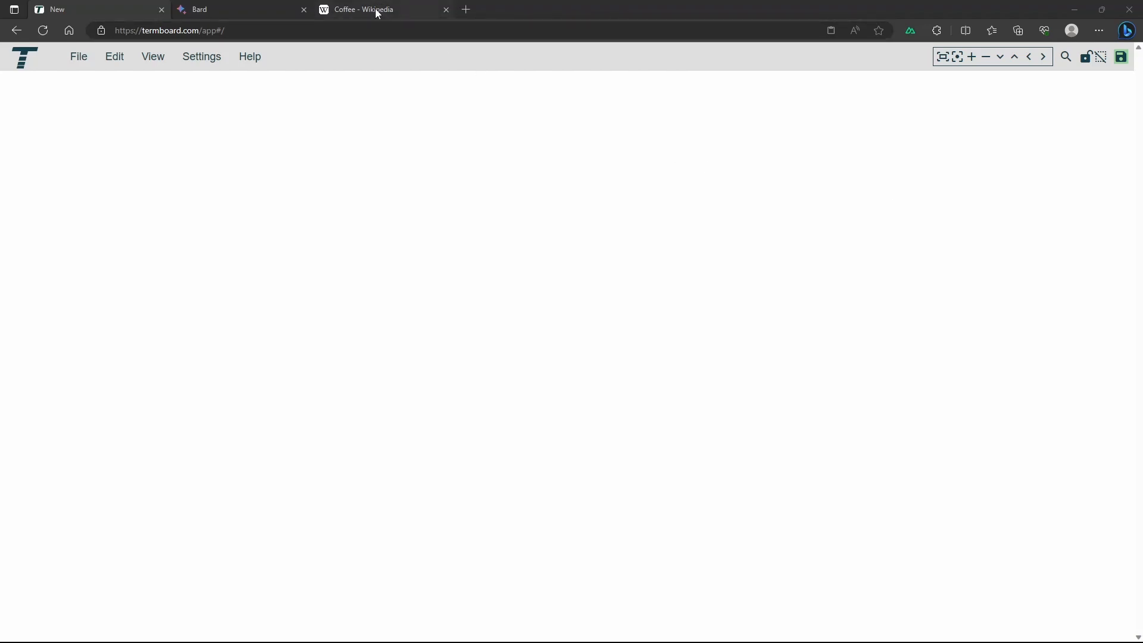
Switch to the 'Coffee - Wikipedia' article and scroll down through it
{"action": "left_click", "coordinate": [374, 9]}
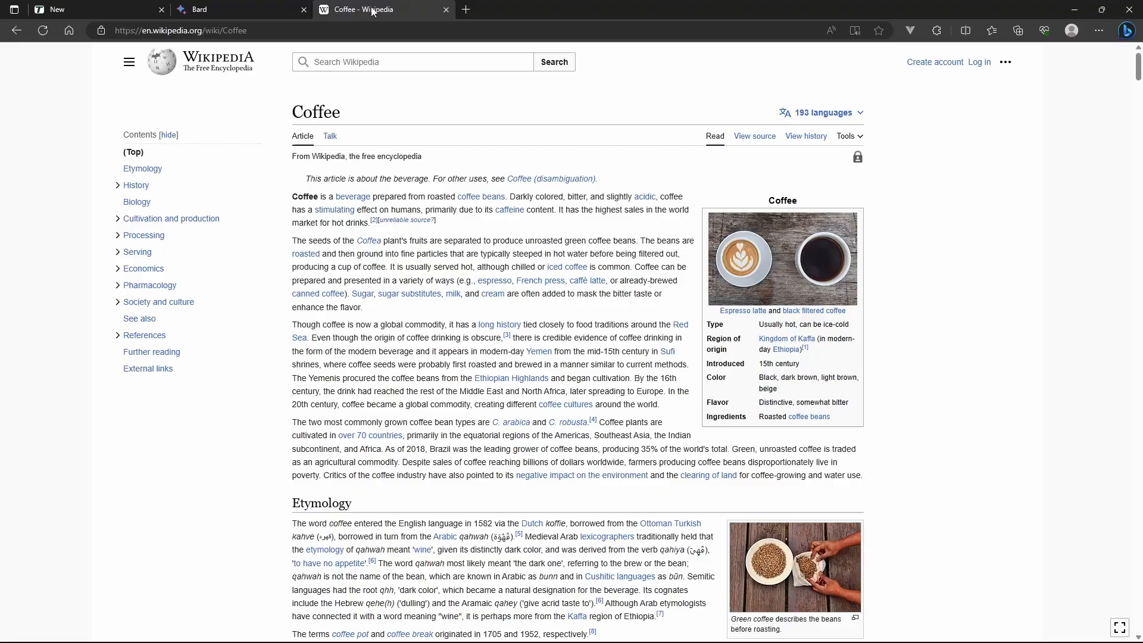
{"action": "scroll", "scroll_direction": "down", "scroll_amount": 3}
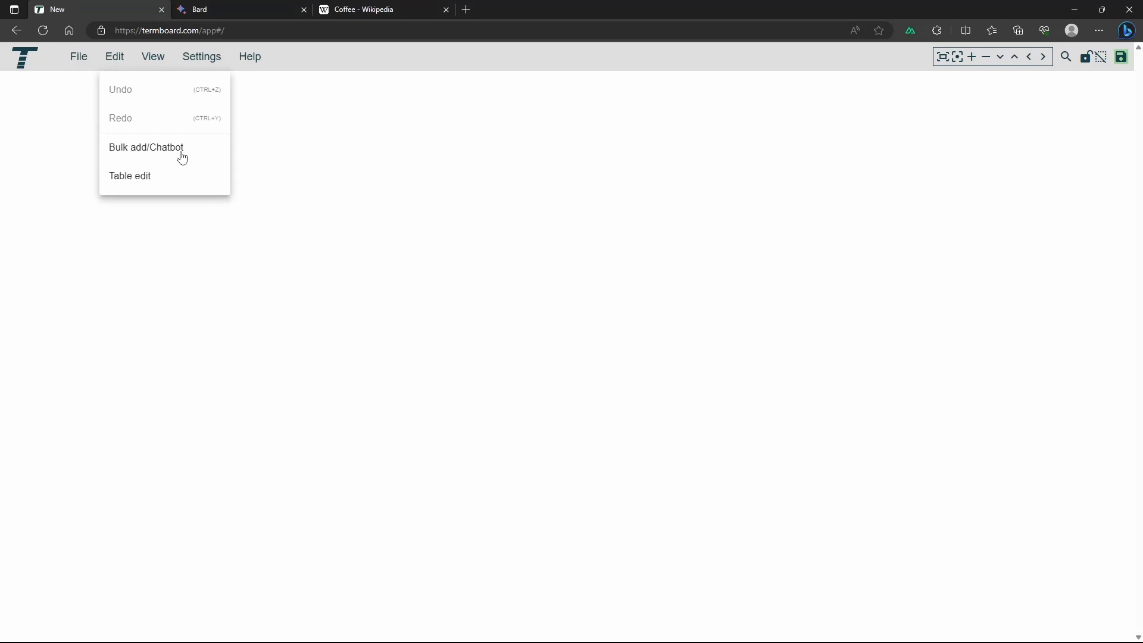
Open Bulk add/Chatbot and choose the 'Create Terms, Definitions, Description from Text' prompt
{"action": "left_click", "coordinate": [146, 147]}
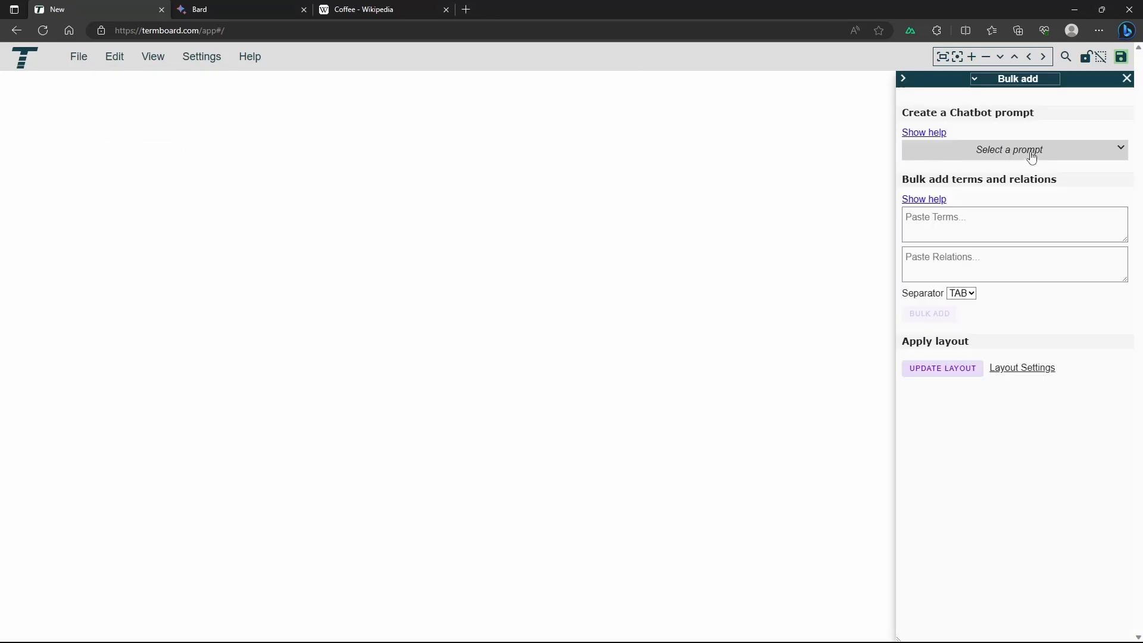
{"action": "left_click", "coordinate": [1014, 150]}
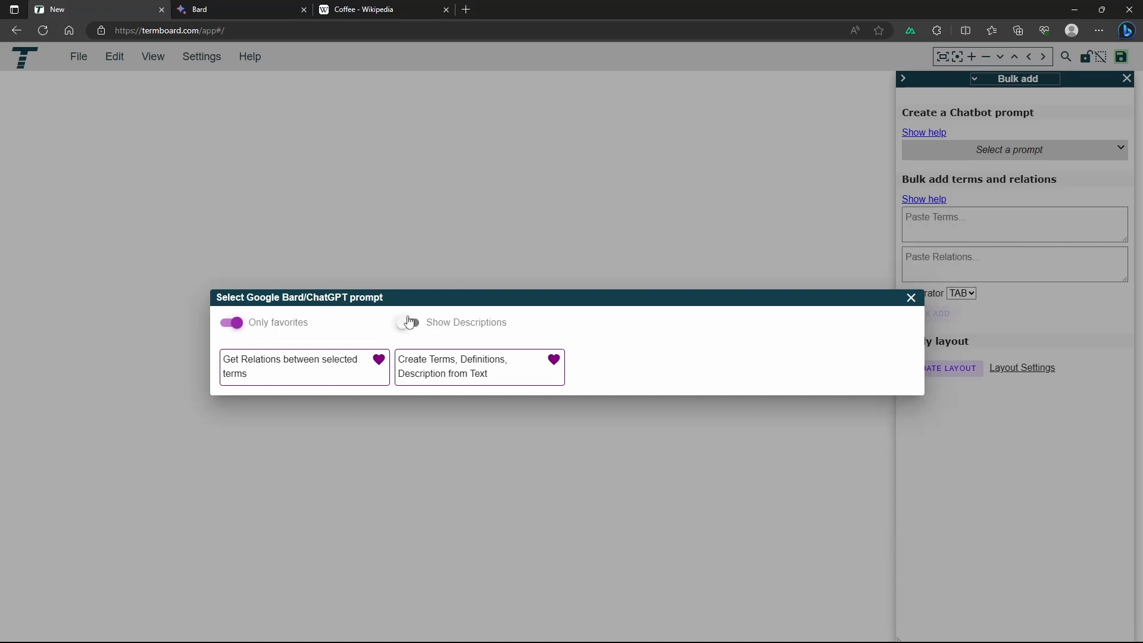
{"action": "left_click", "coordinate": [408, 322]}
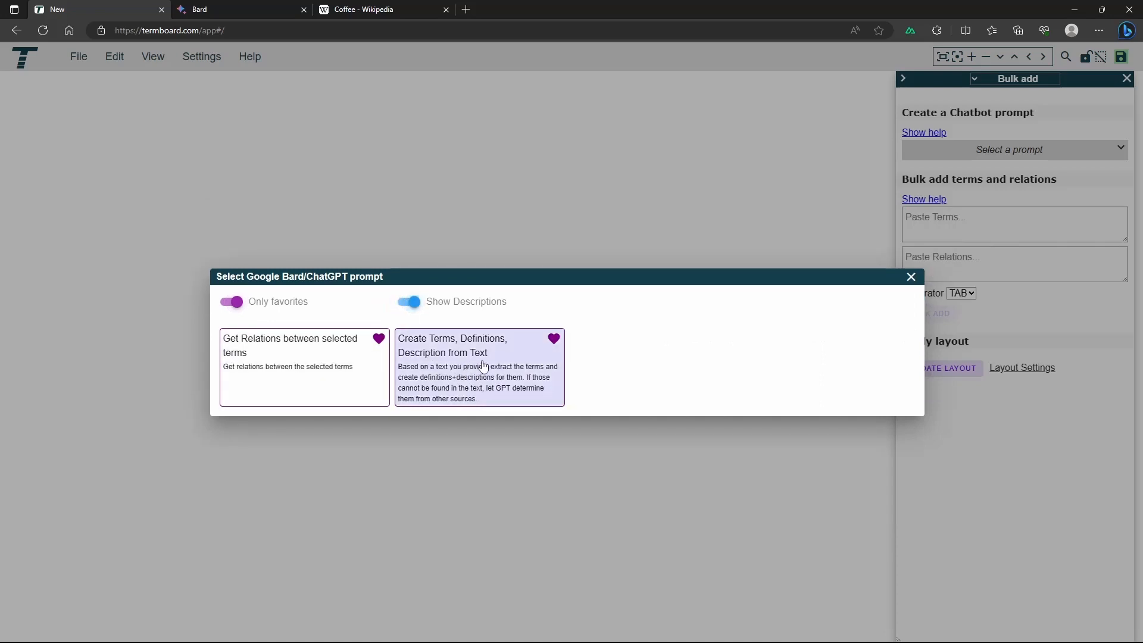
{"action": "left_click", "coordinate": [478, 367]}
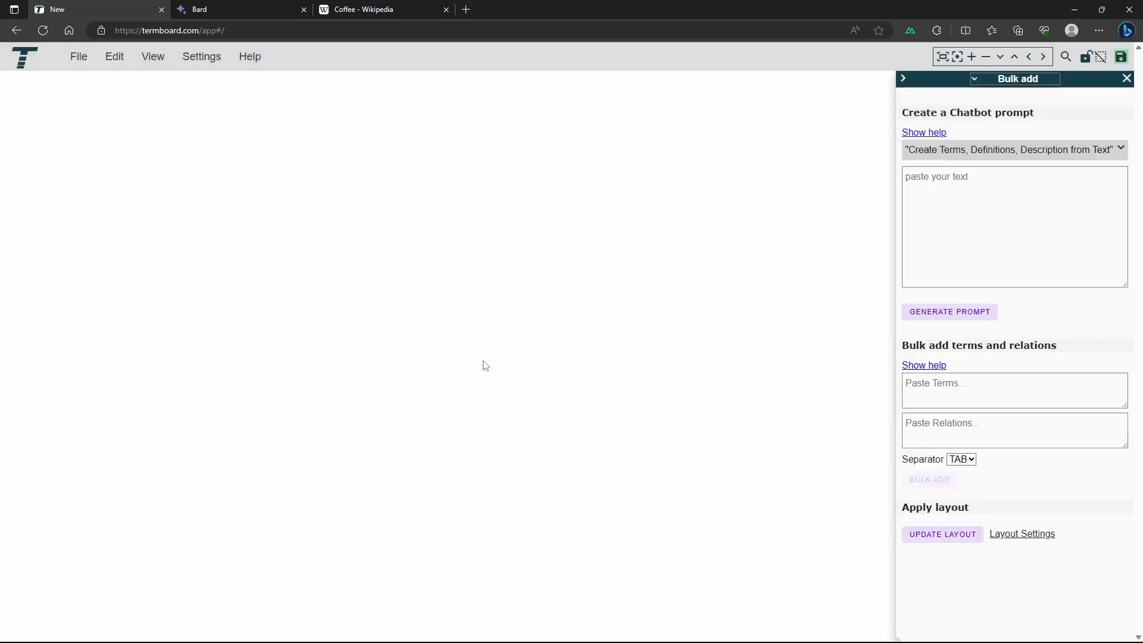
{"action": "mouse_move", "coordinate": [703, 133]}
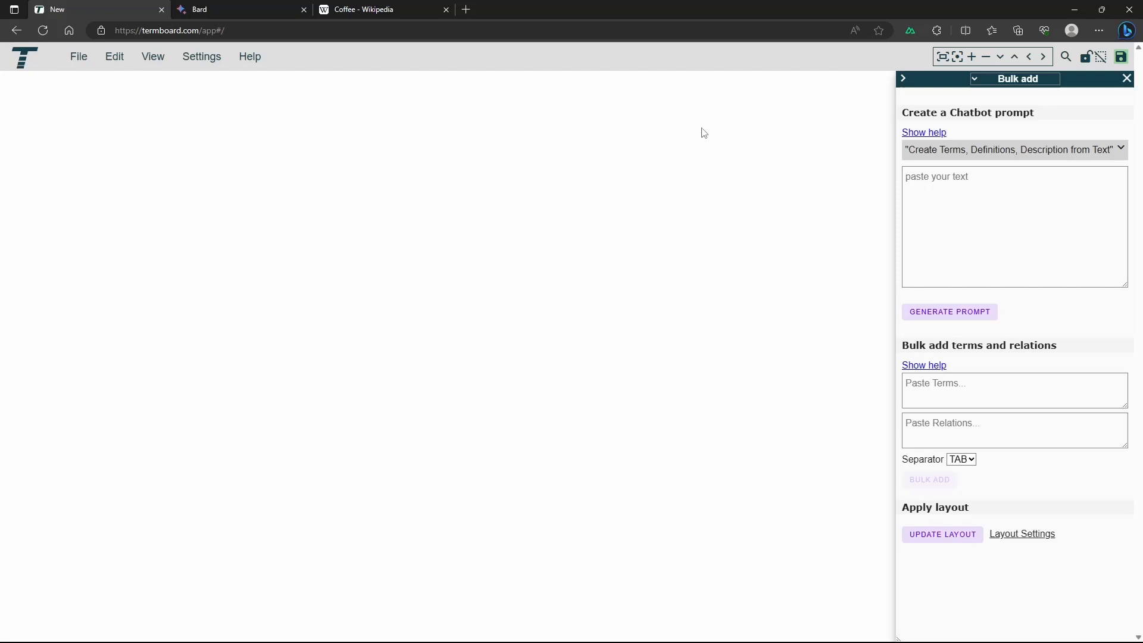
Paste the Wikipedia coffee-processing text and generate the chatbot prompt from it
{"action": "left_click", "coordinate": [1014, 226]}
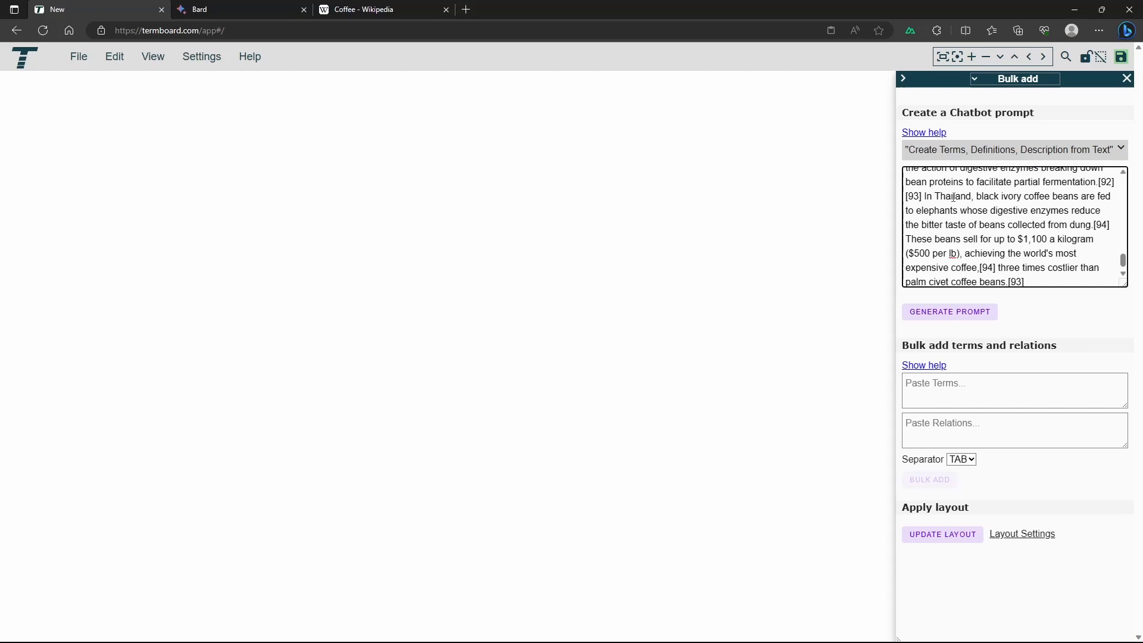
{"action": "mouse_move", "coordinate": [937, 293]}
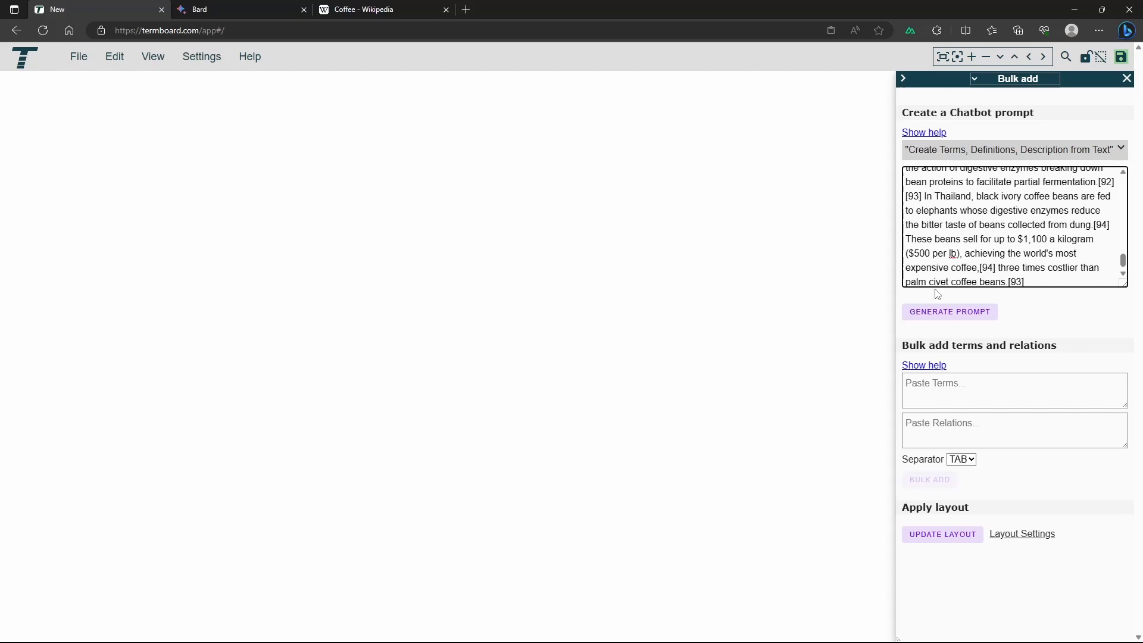
{"action": "left_click", "coordinate": [949, 312]}
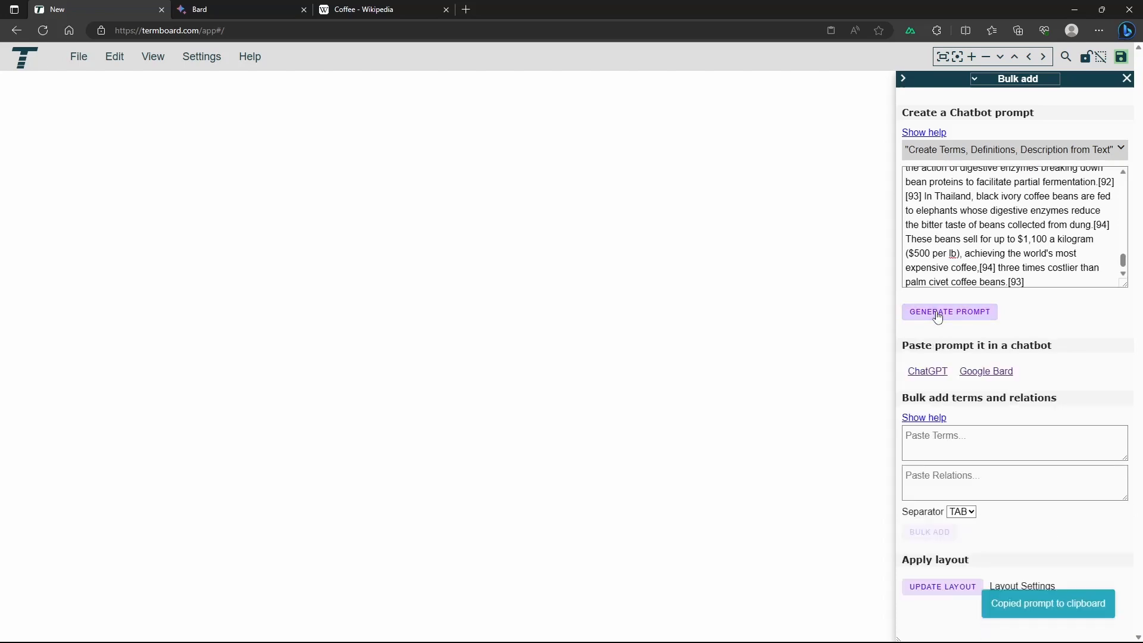
{"action": "left_click", "coordinate": [949, 311]}
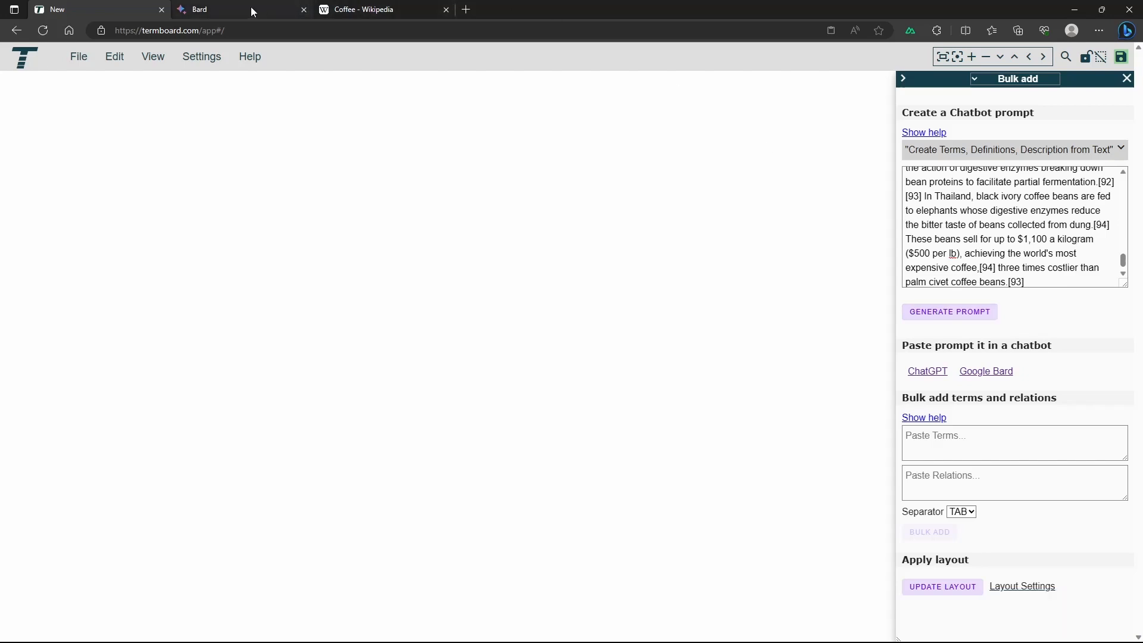
Copy Bard's table of coffee-processing terms, definitions and descriptions
{"action": "left_click", "coordinate": [211, 8]}
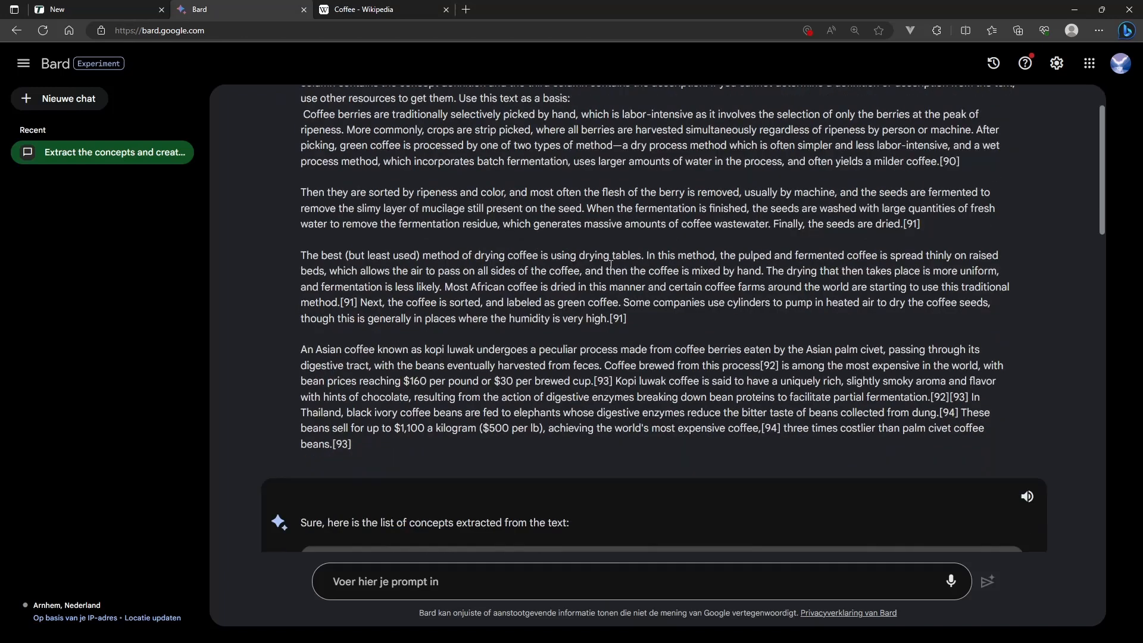
{"action": "scroll", "scroll_direction": "down", "scroll_amount": 3}
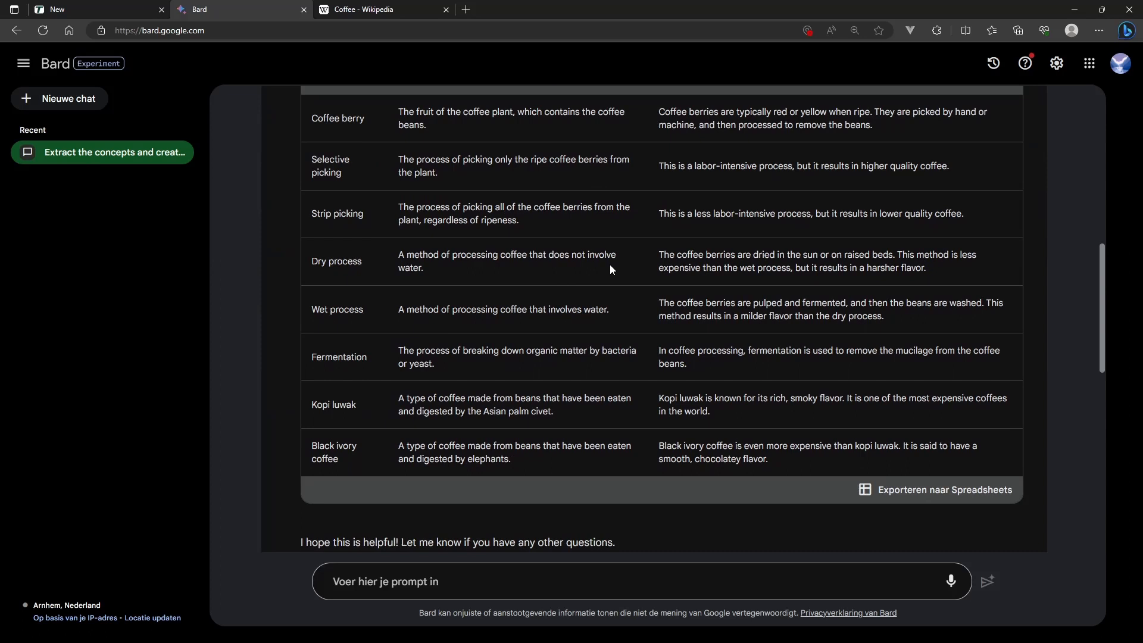
{"action": "mouse_move", "coordinate": [785, 473]}
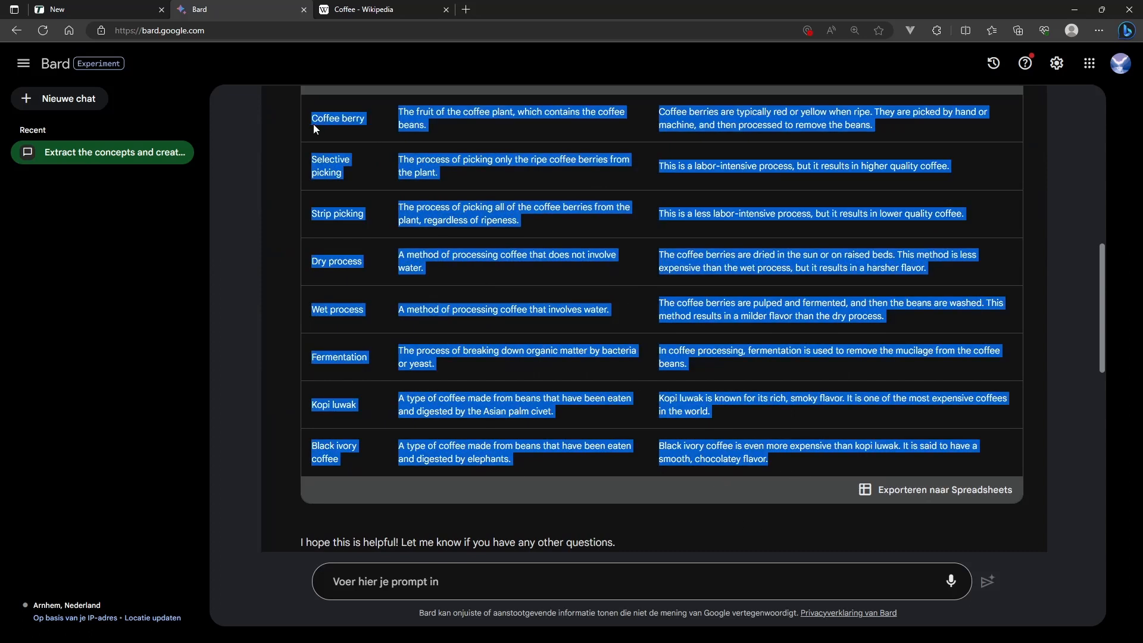
{"action": "right_click", "coordinate": [313, 130]}
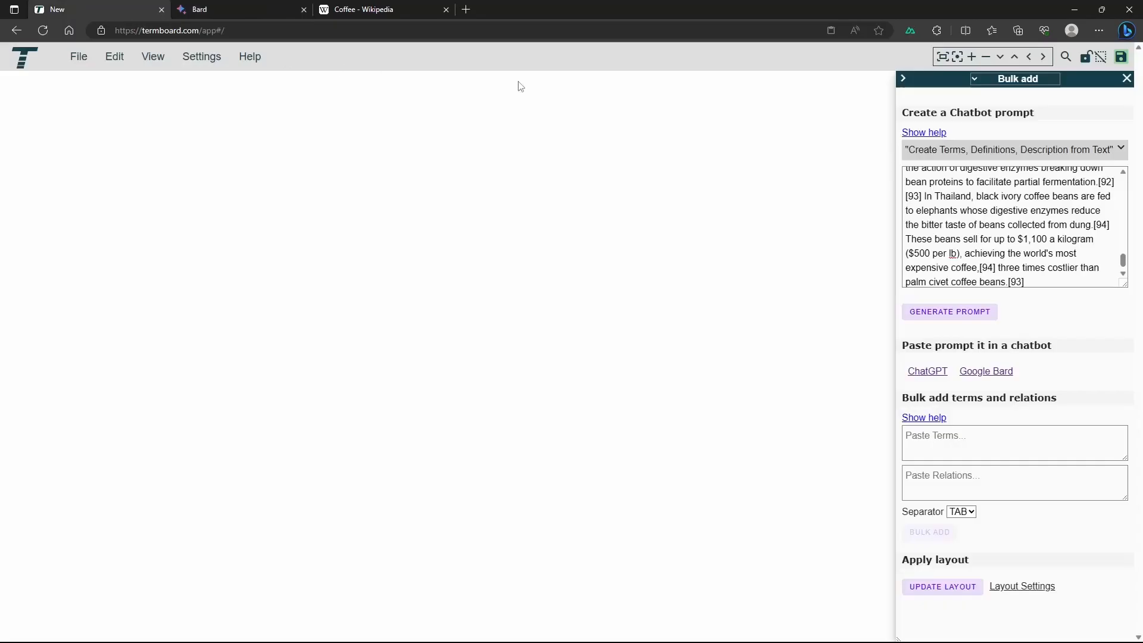
Bulk-add the eight pasted terms, Coffee berry to Black ivory coffee, and view Kopi luwak's details
{"action": "left_click", "coordinate": [1013, 443]}
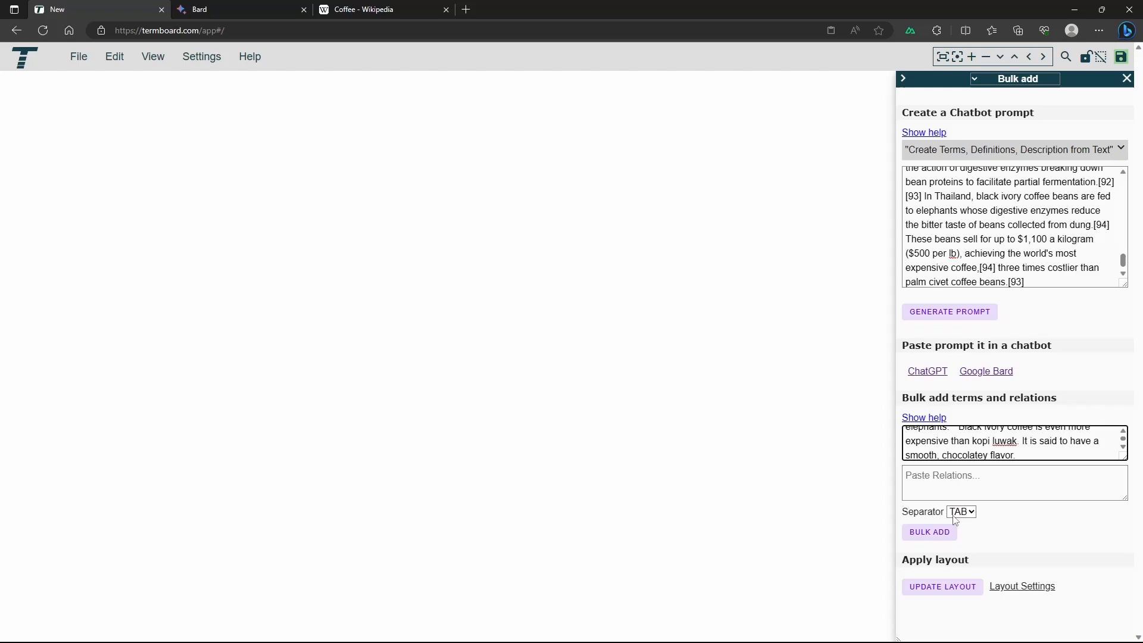
{"action": "left_click", "coordinate": [929, 532]}
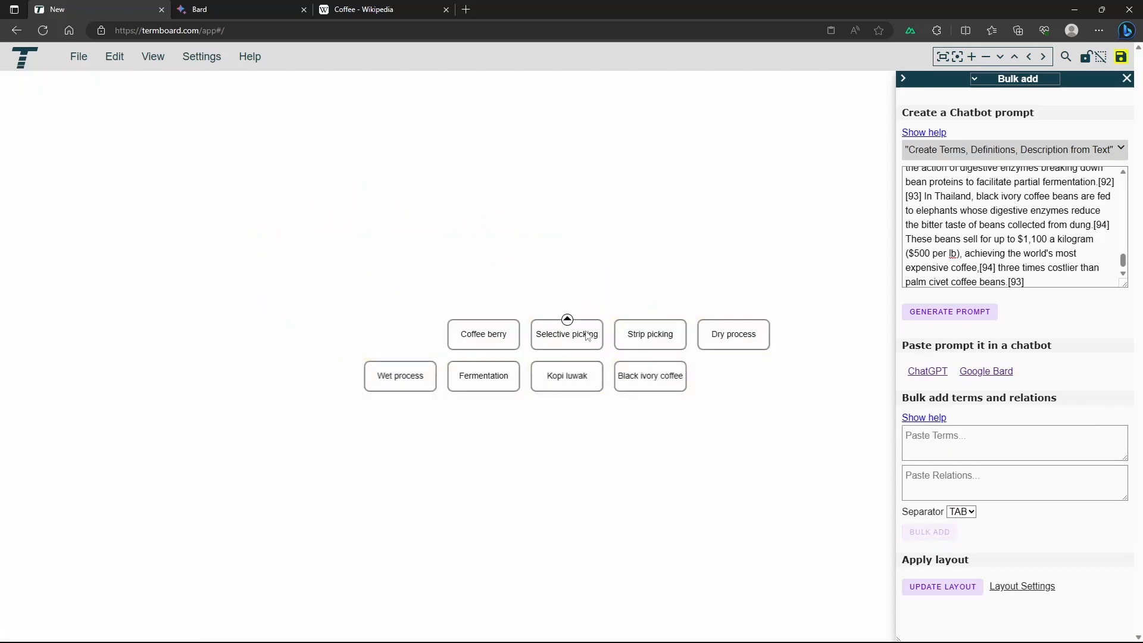
{"action": "left_click", "coordinate": [566, 376]}
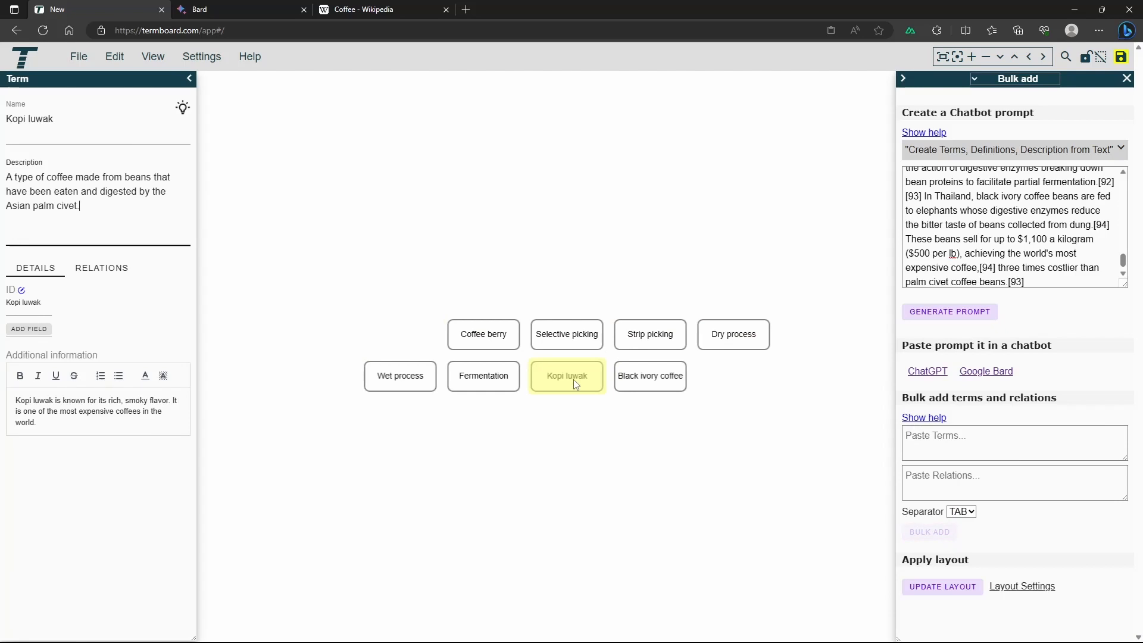
{"action": "left_click", "coordinate": [649, 376]}
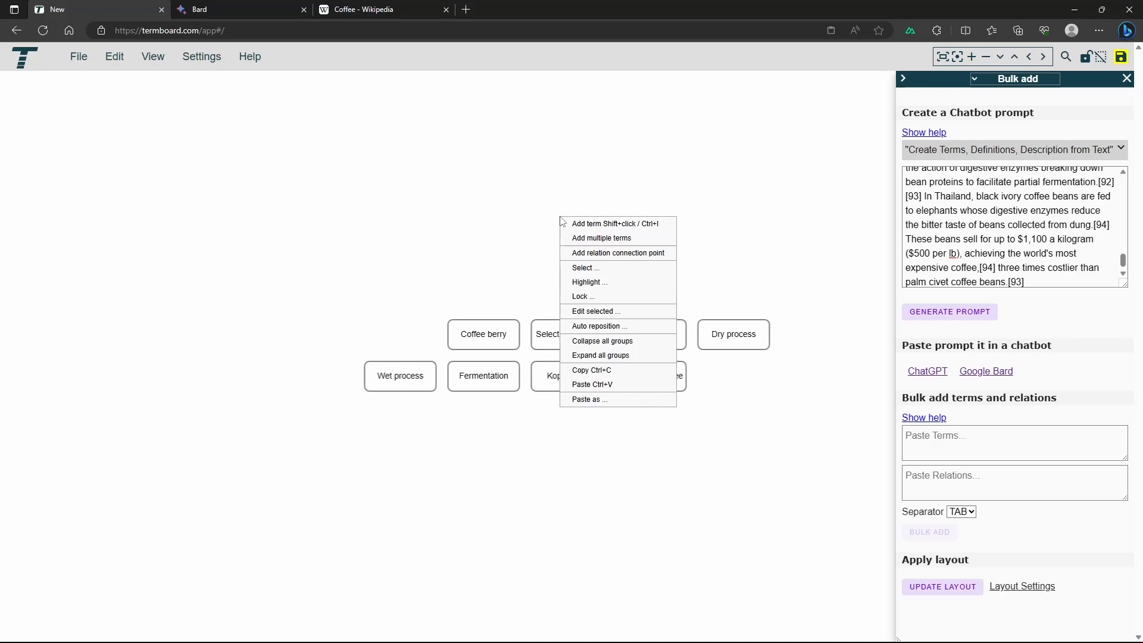
{"action": "mouse_move", "coordinate": [647, 215]}
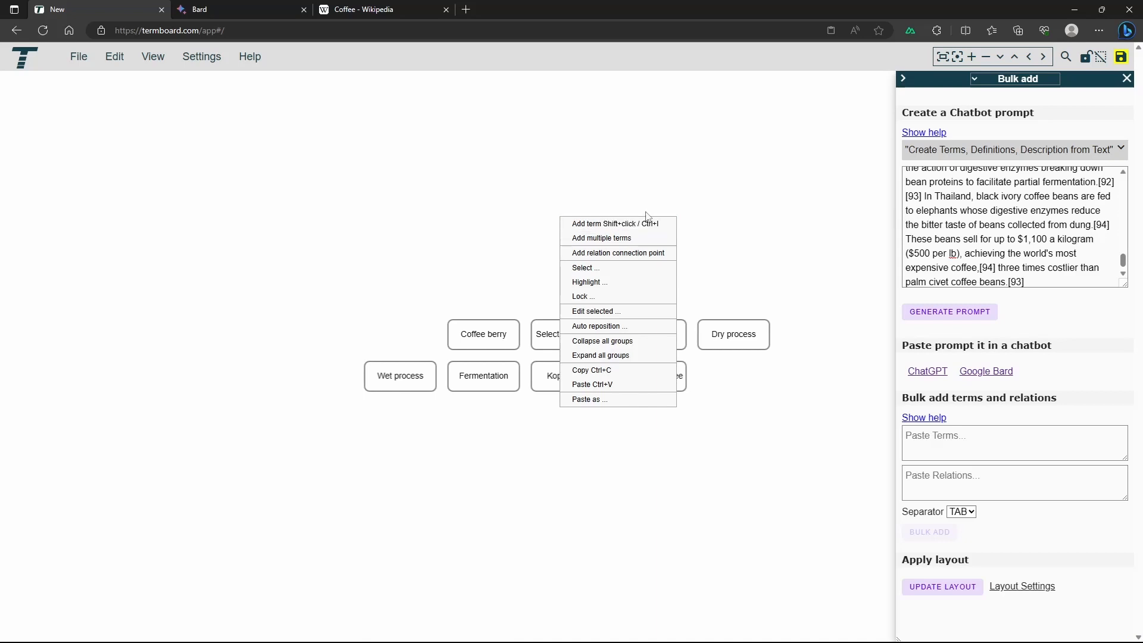
{"action": "mouse_move", "coordinate": [586, 268]}
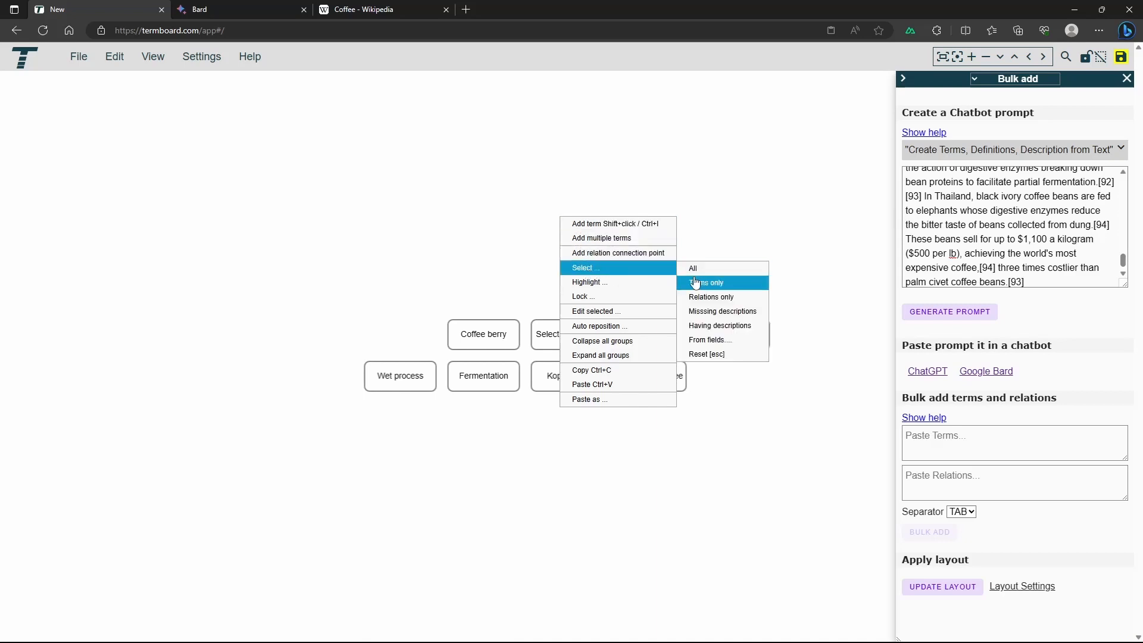
Select all terms and generate a 'Get Relations between selected terms' prompt with context 'coffee'
{"action": "left_click", "coordinate": [706, 283]}
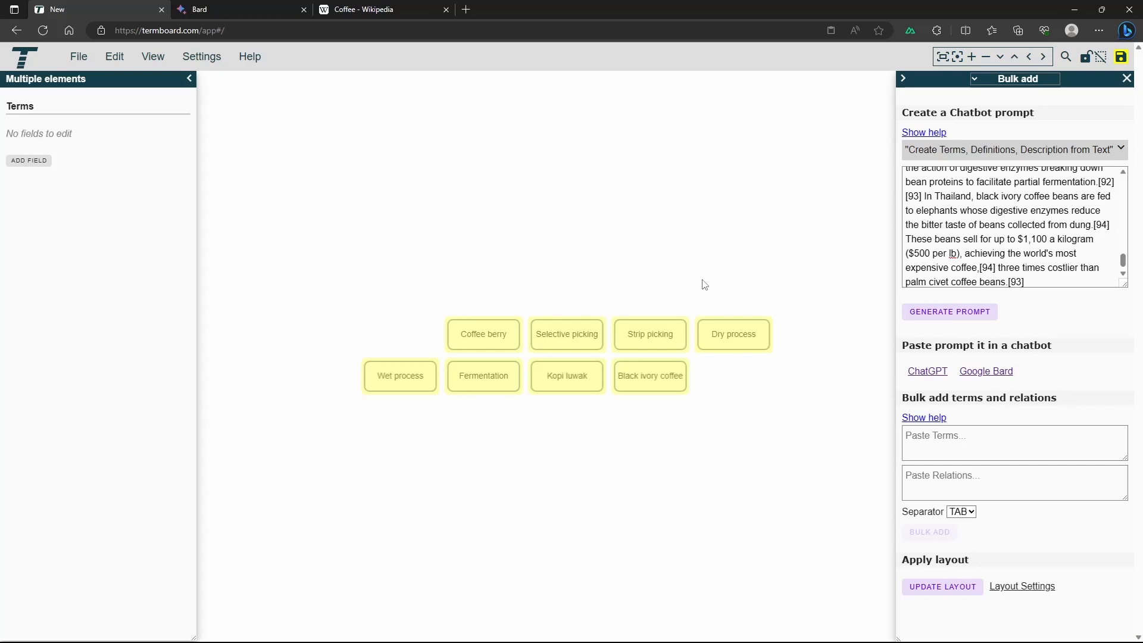
{"action": "left_click", "coordinate": [1014, 149]}
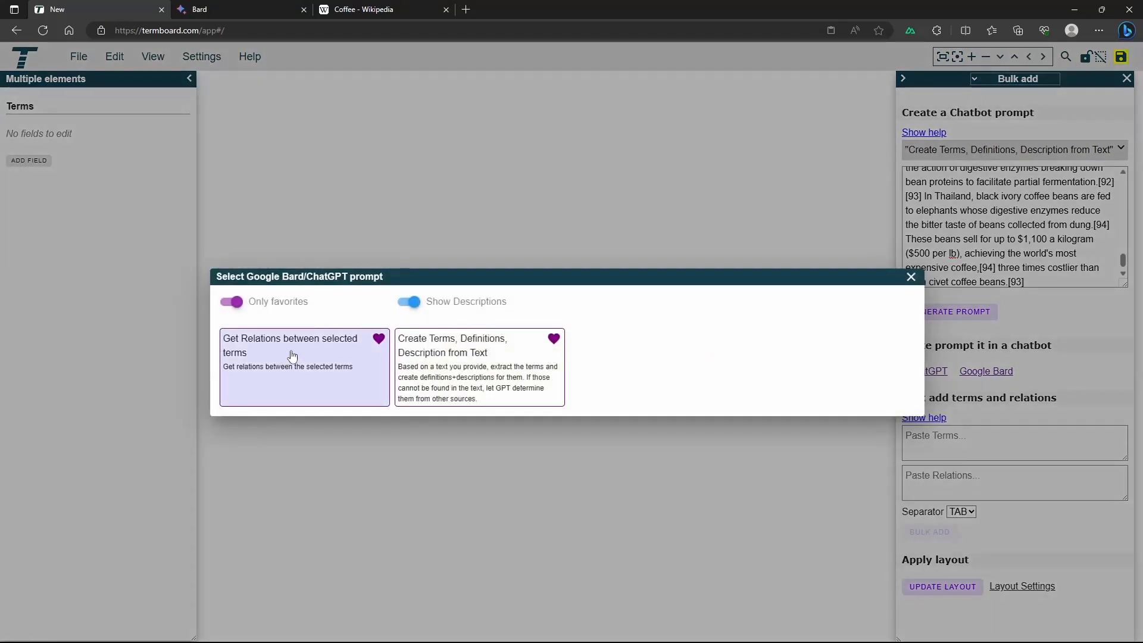
{"action": "left_click", "coordinate": [289, 345]}
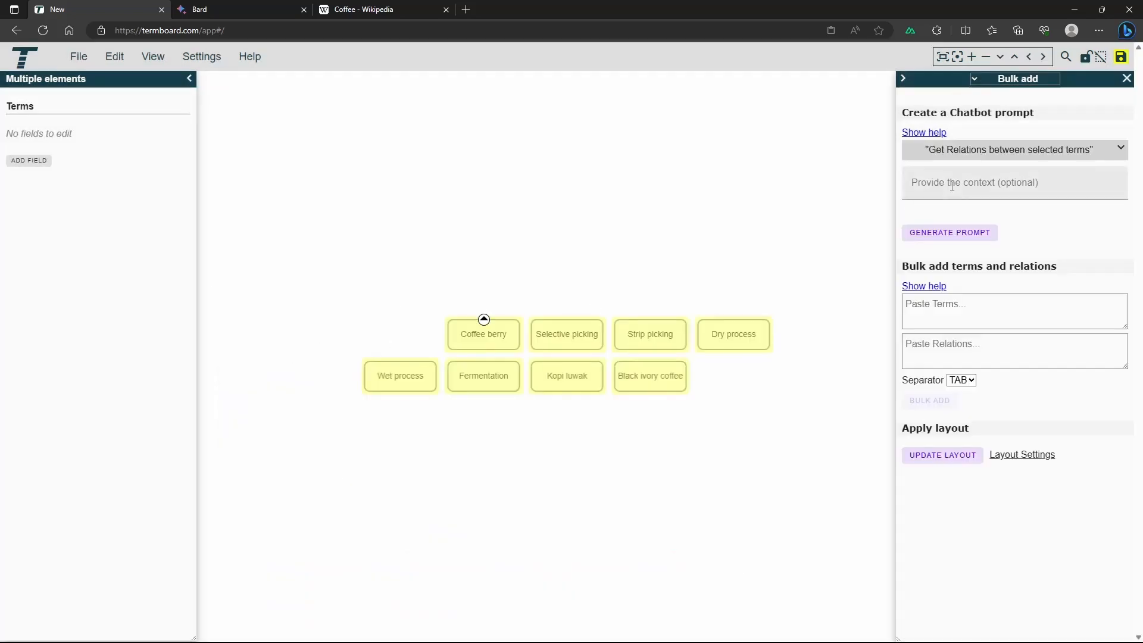
{"action": "type", "text": "coffee"}
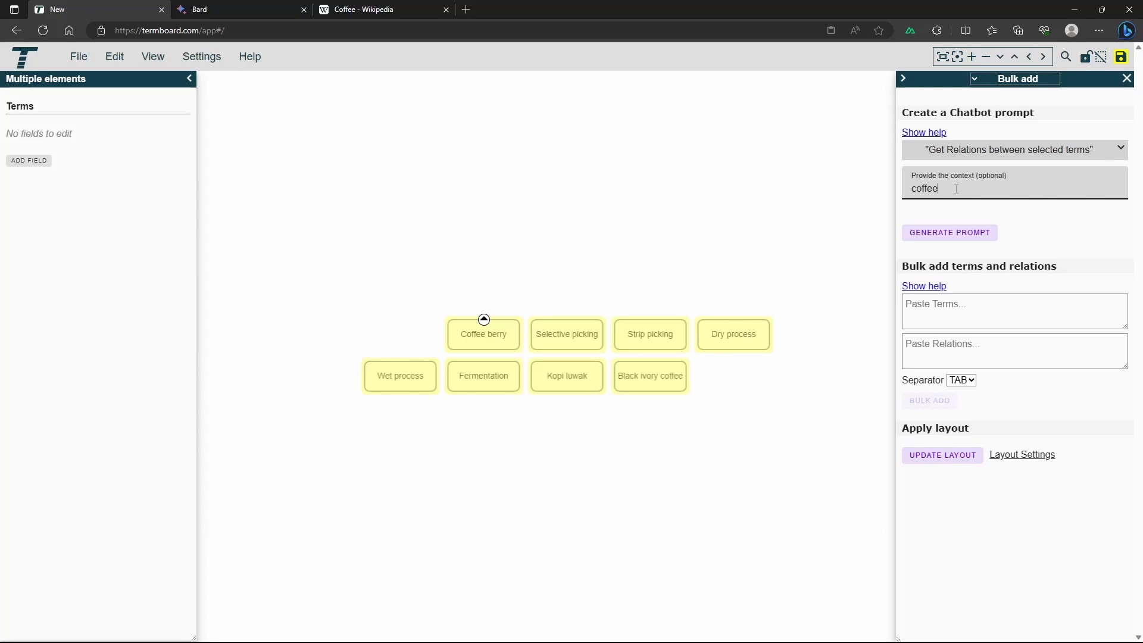
{"action": "mouse_move", "coordinate": [949, 231]}
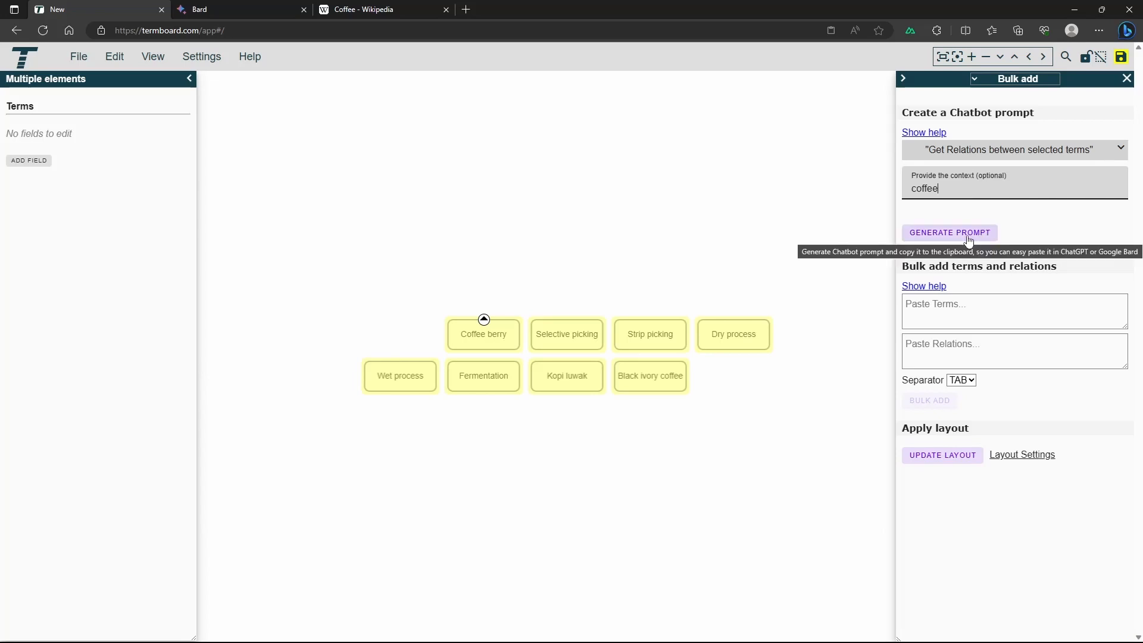
{"action": "left_click", "coordinate": [948, 232]}
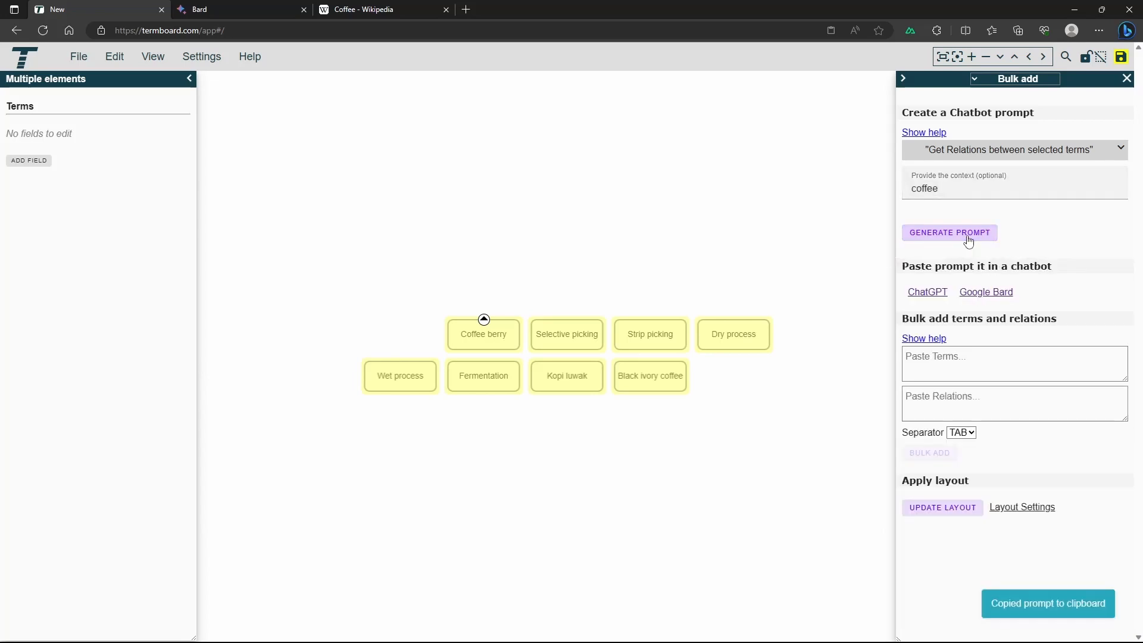
{"action": "left_click", "coordinate": [241, 9]}
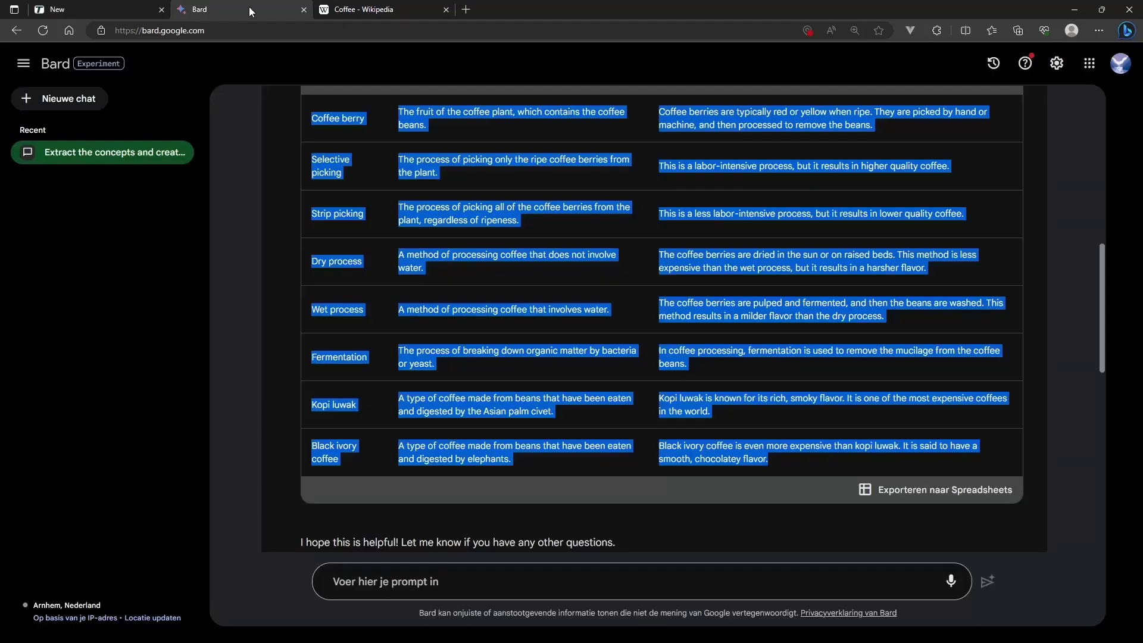
{"action": "mouse_move", "coordinate": [480, 250]}
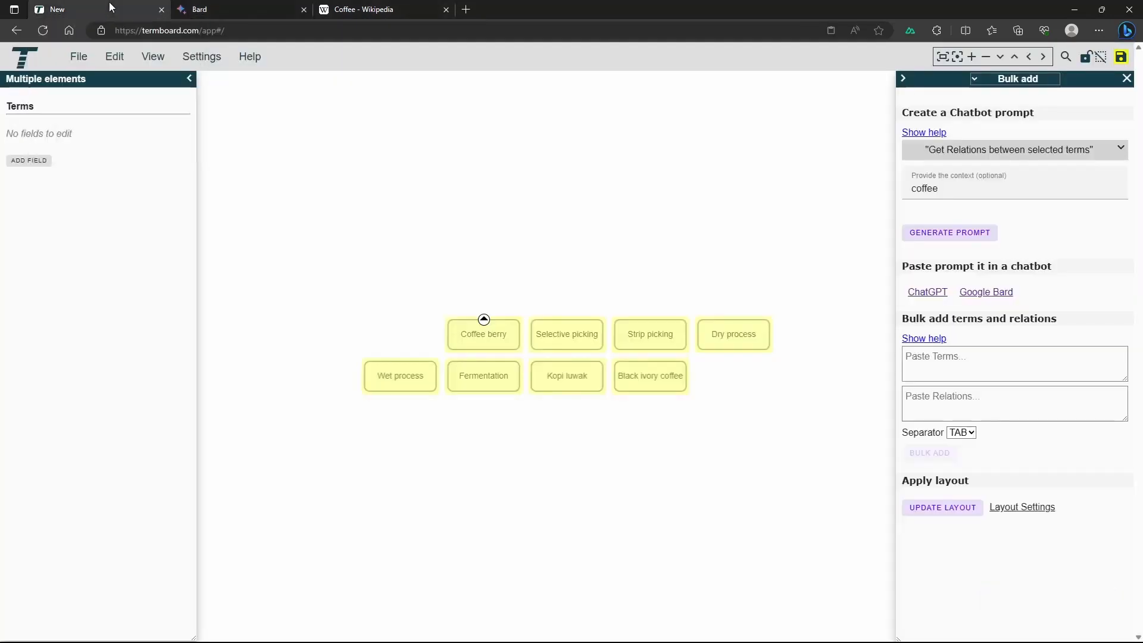
Bulk-add Bard's relations linking Coffee berry to the other terms, discarding duplicate terms
{"action": "left_click", "coordinate": [1014, 403]}
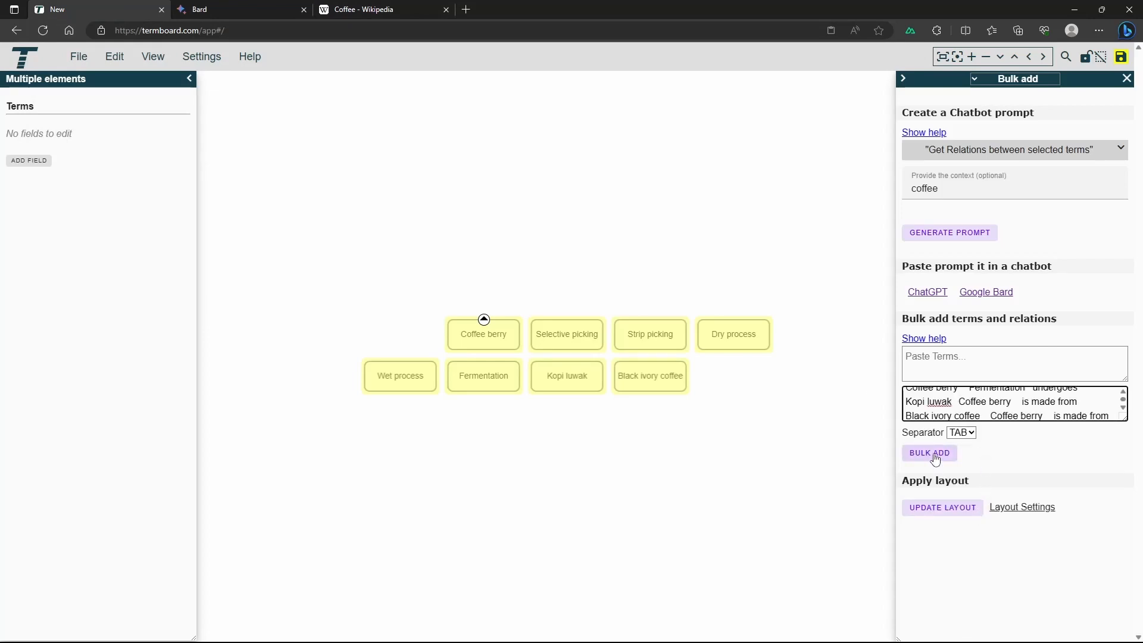
{"action": "left_click", "coordinate": [929, 453]}
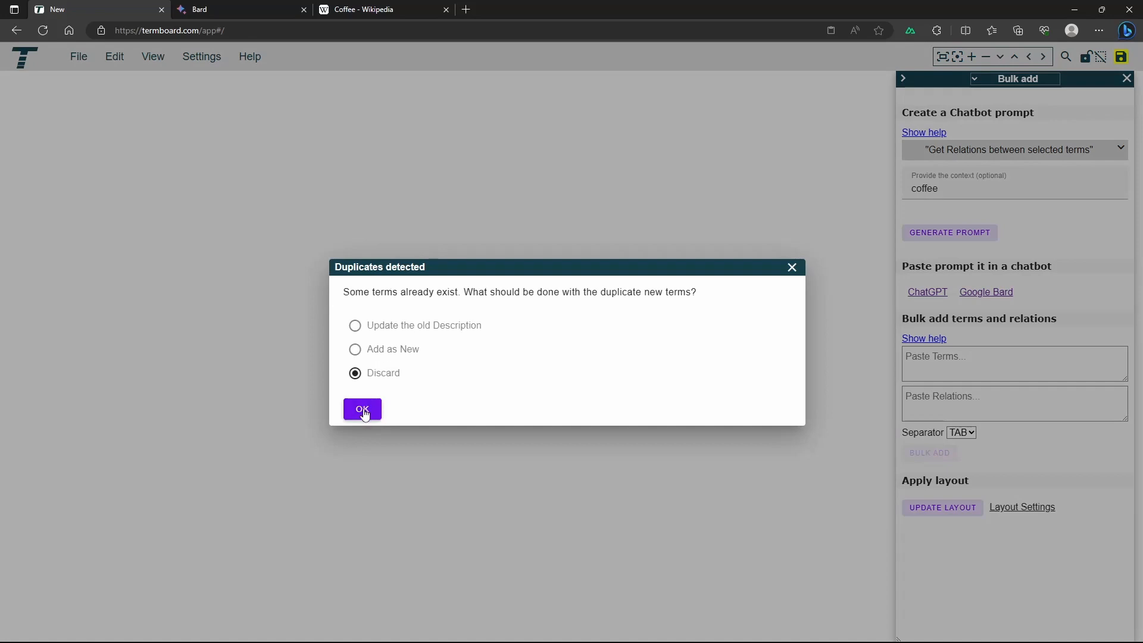
{"action": "left_click", "coordinate": [362, 409]}
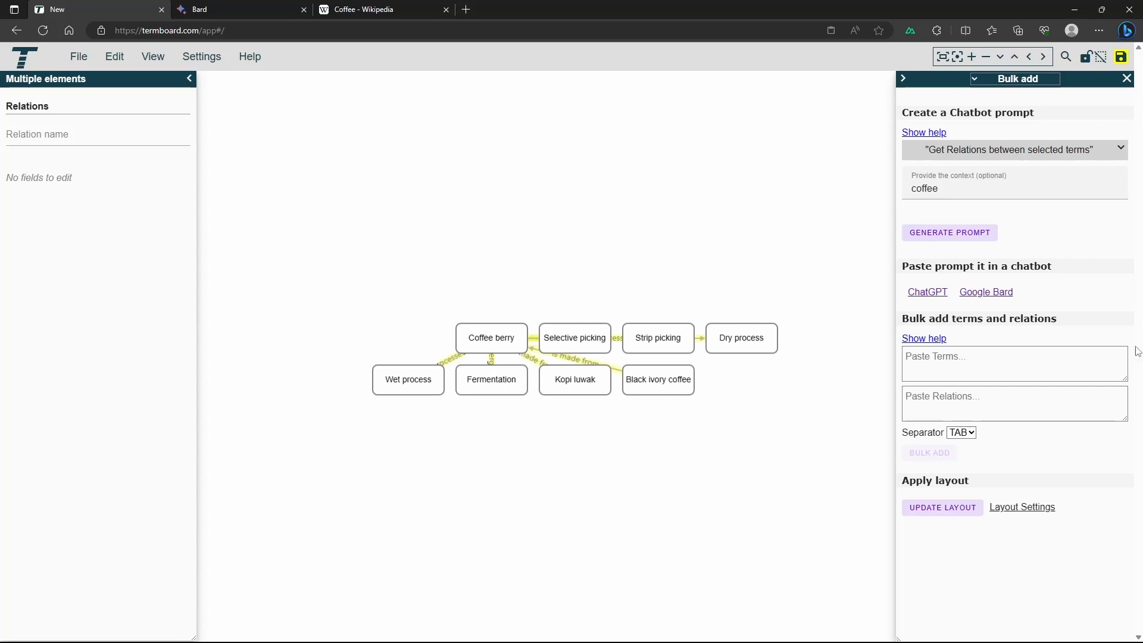
{"action": "left_click", "coordinate": [941, 507]}
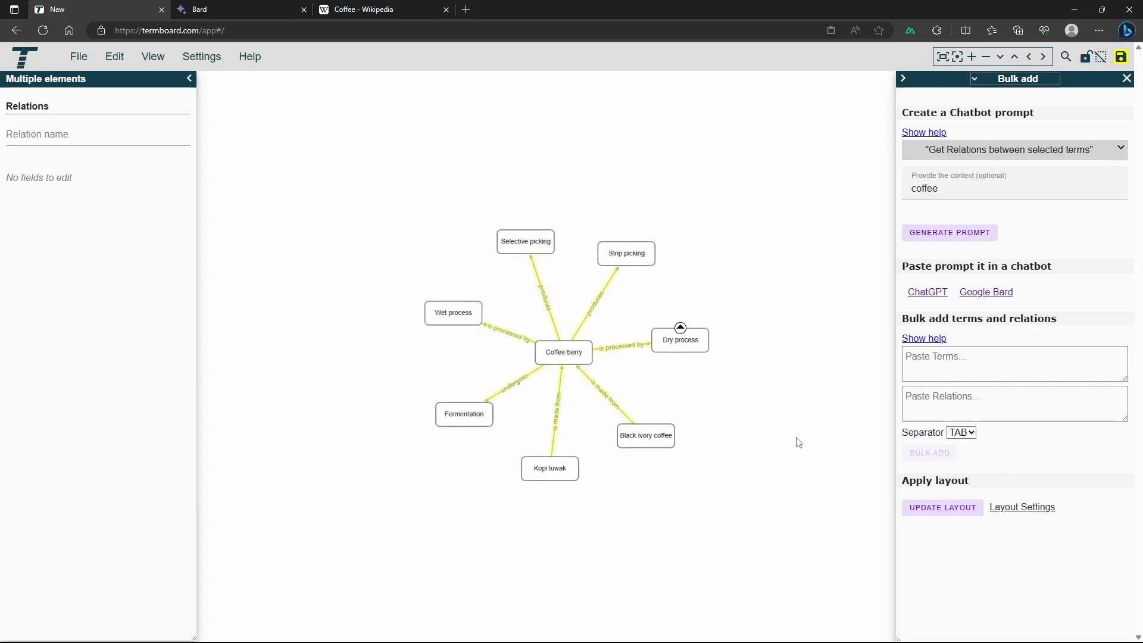
Run the Cola auto layout on all terms and view the Dry process term's details
{"action": "left_click", "coordinate": [1022, 507]}
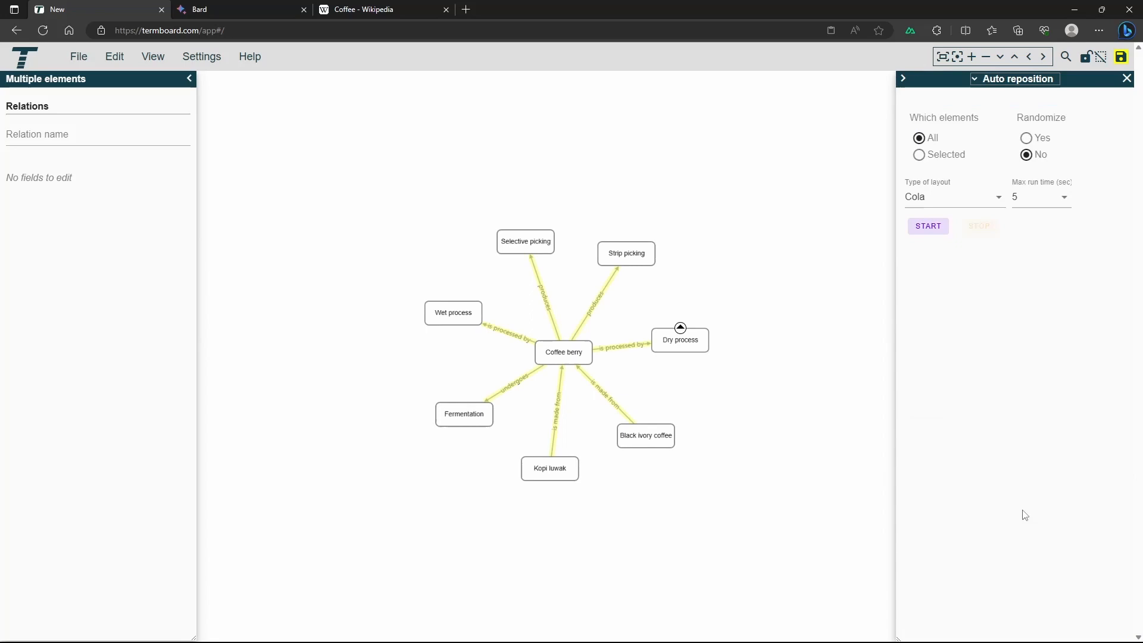
{"action": "mouse_move", "coordinate": [942, 218]}
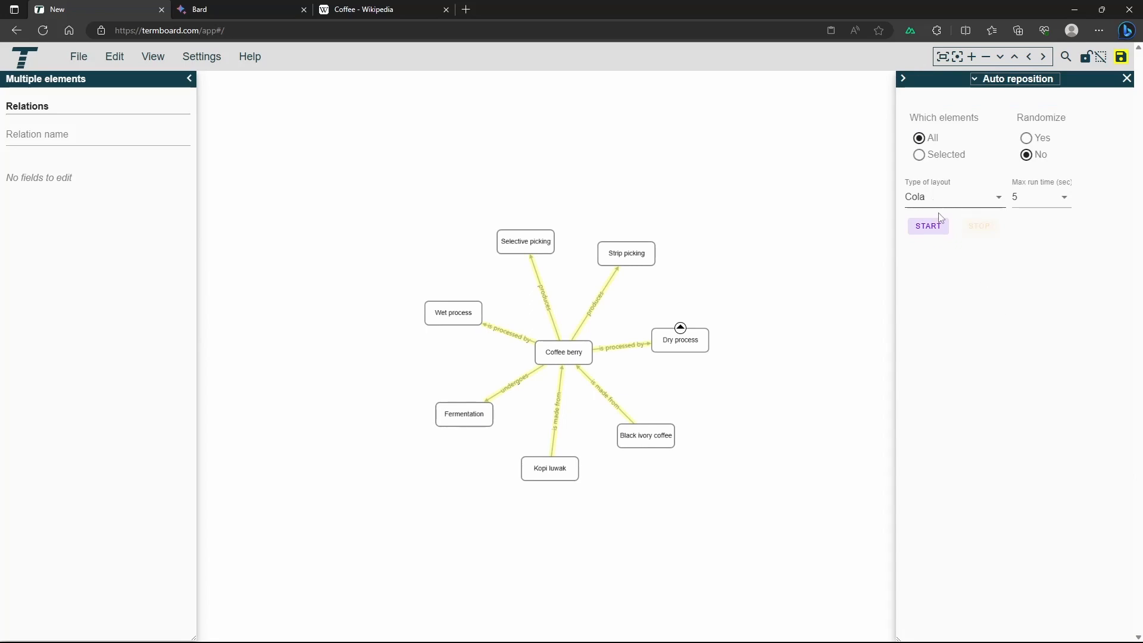
{"action": "left_click", "coordinate": [928, 227]}
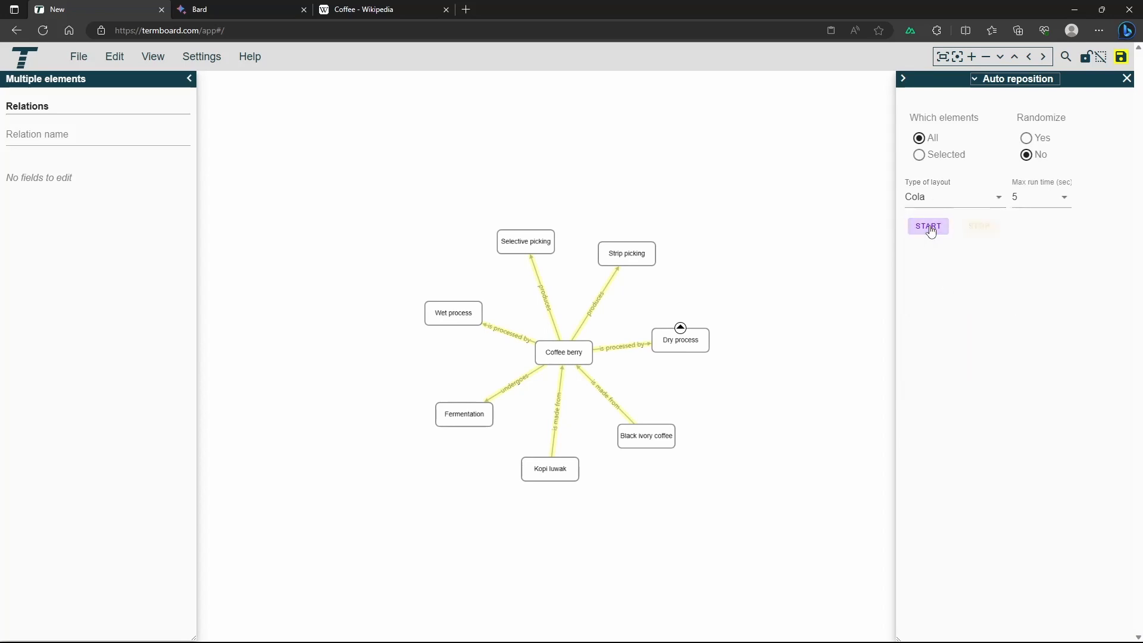
{"action": "left_click", "coordinate": [928, 226]}
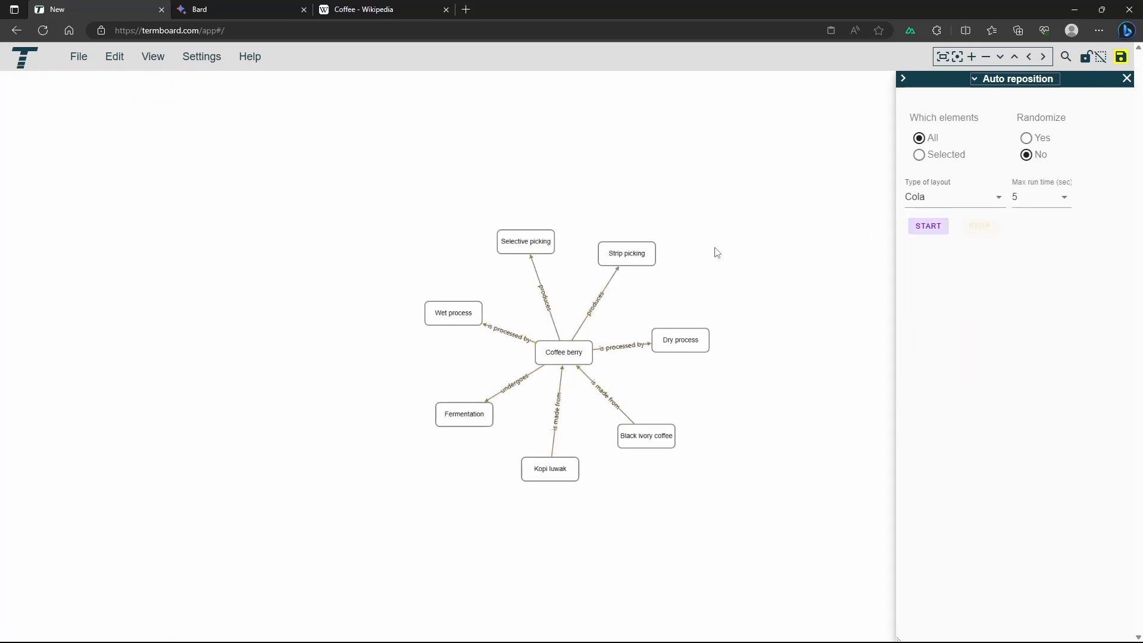
{"action": "left_click", "coordinate": [927, 227]}
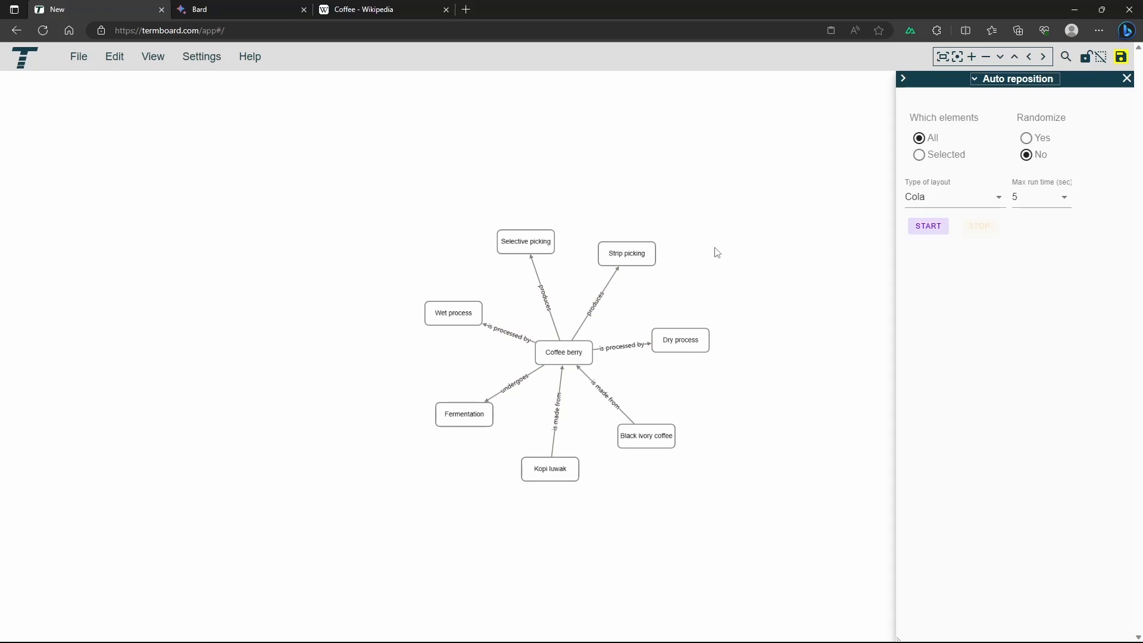
{"action": "left_click", "coordinate": [679, 340]}
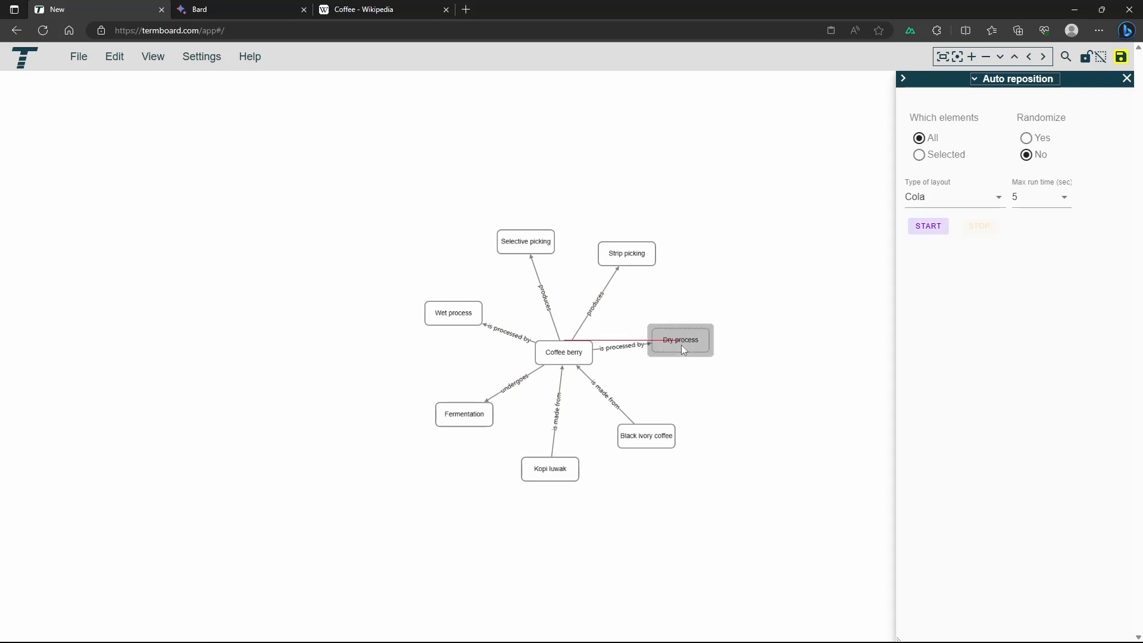
{"action": "left_click", "coordinate": [679, 340]}
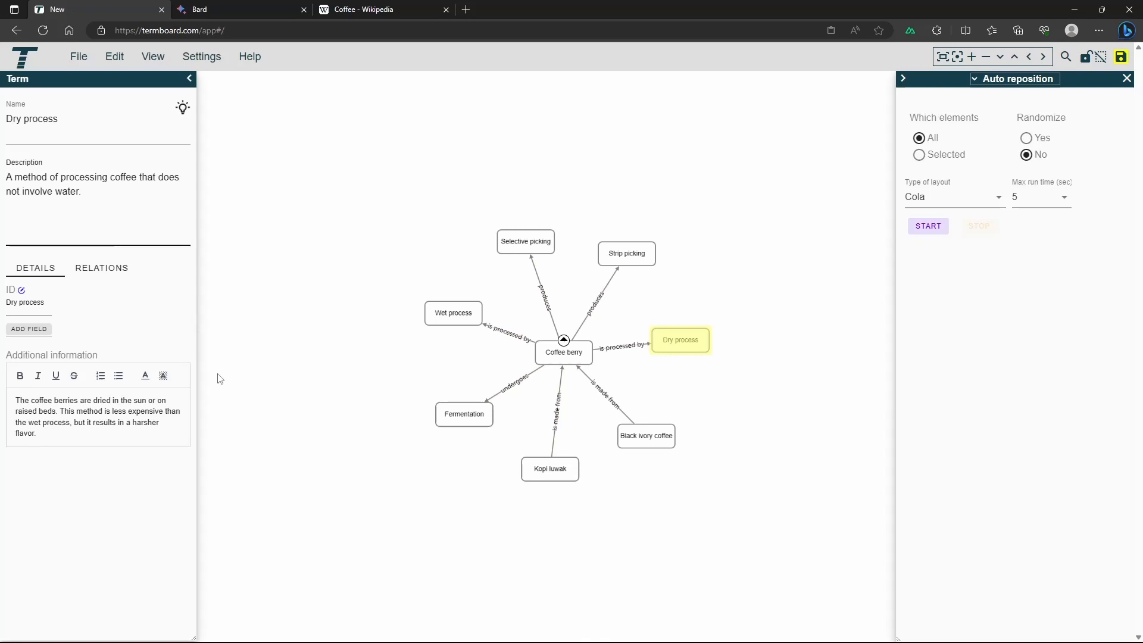
{"action": "mouse_move", "coordinate": [312, 428]}
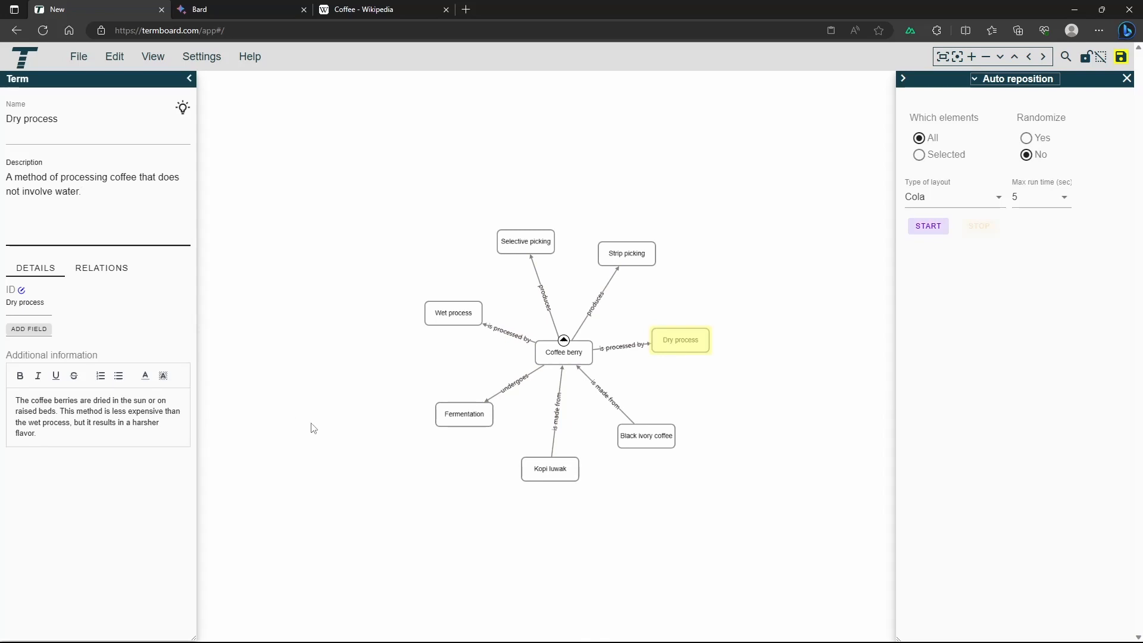